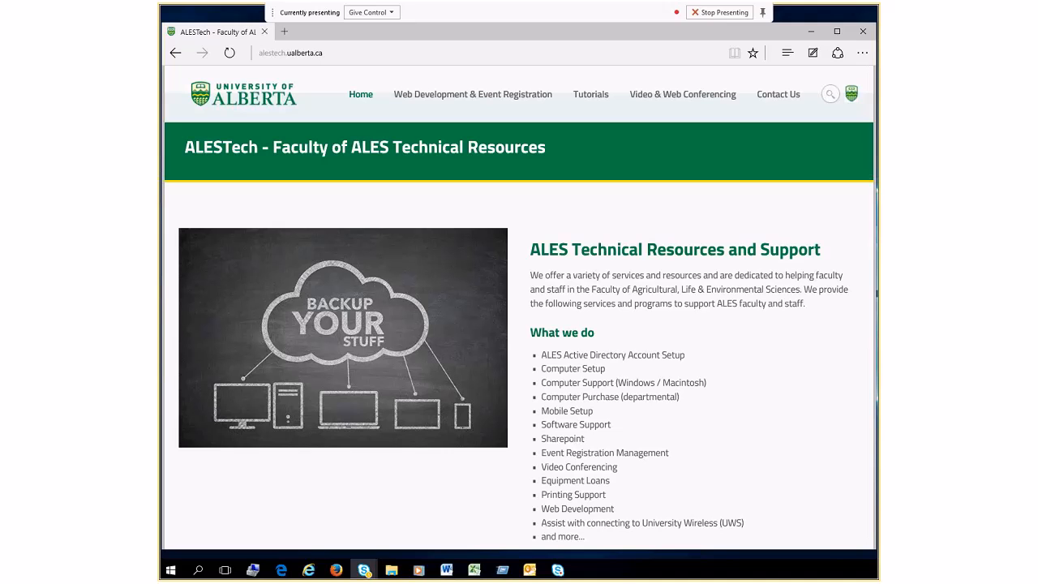
mouse_move(253, 172)
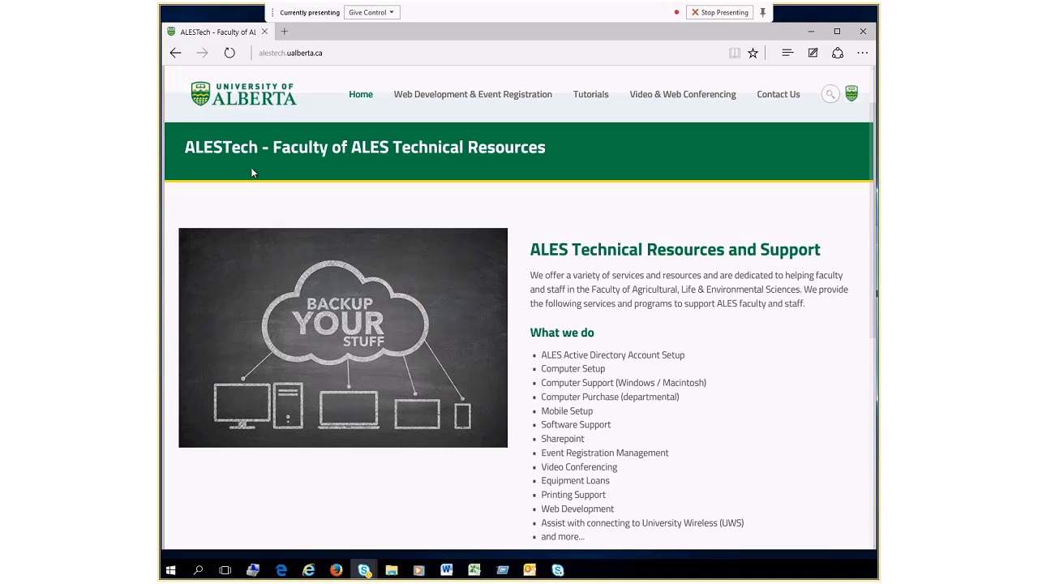
- Open the Remote Access Files link from the 'I want to...' list in a new tab
scroll("down", 3)
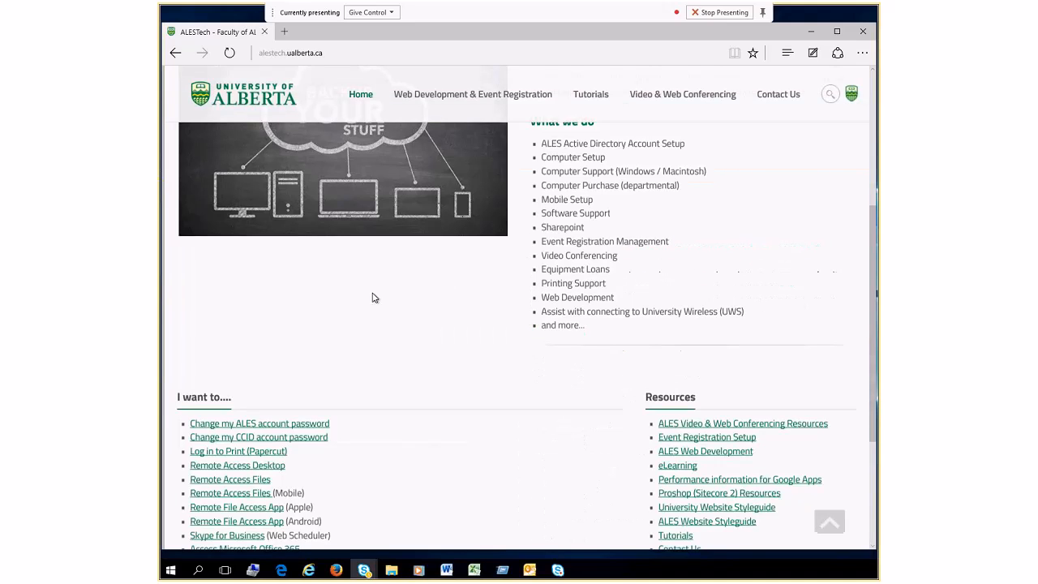
scroll("down", 3)
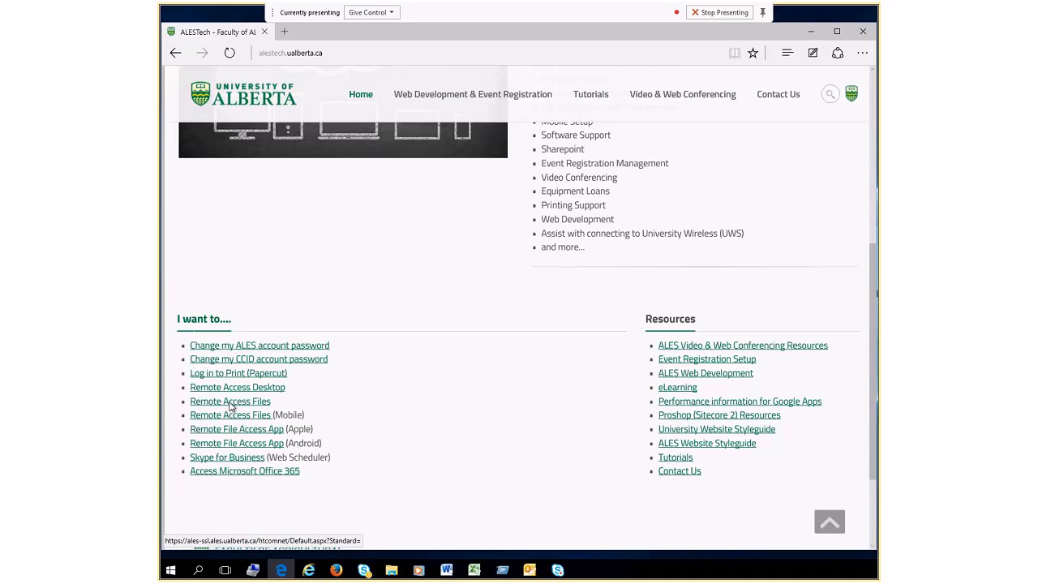
right_click(231, 402)
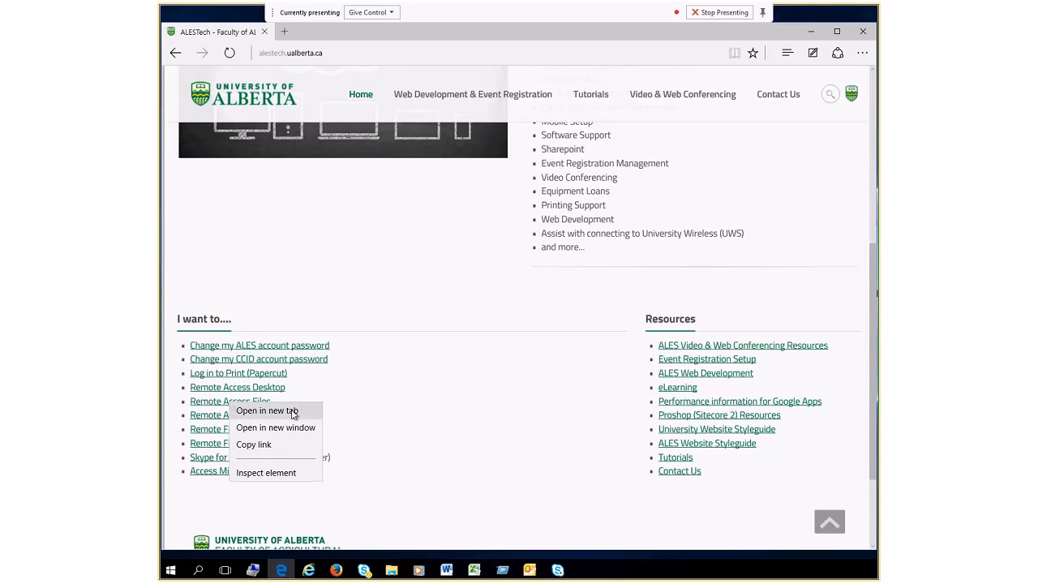
left_click(266, 410)
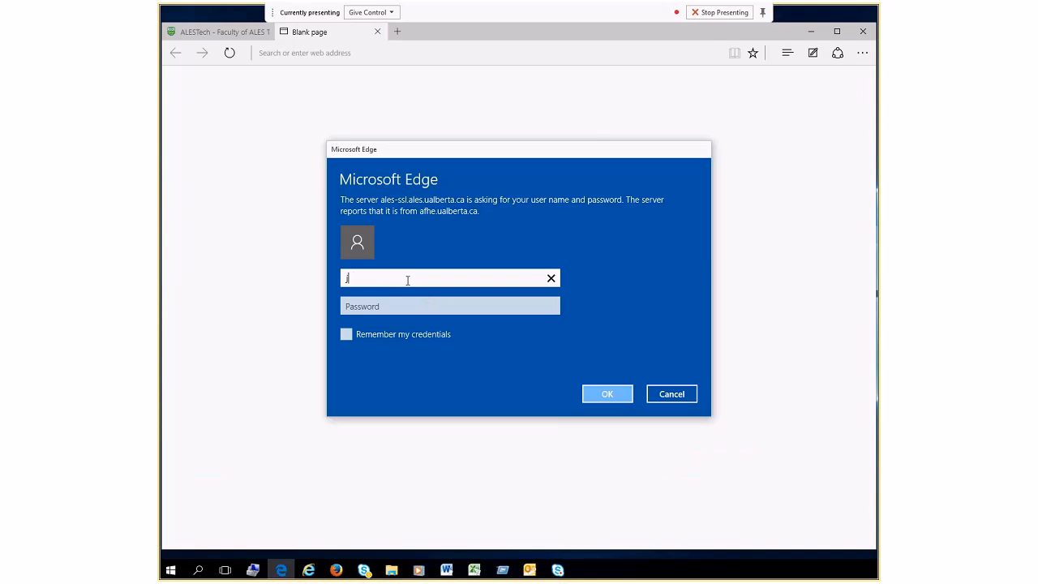
- Sign in to the server as 'joeuser' with the password
type("joeuser")
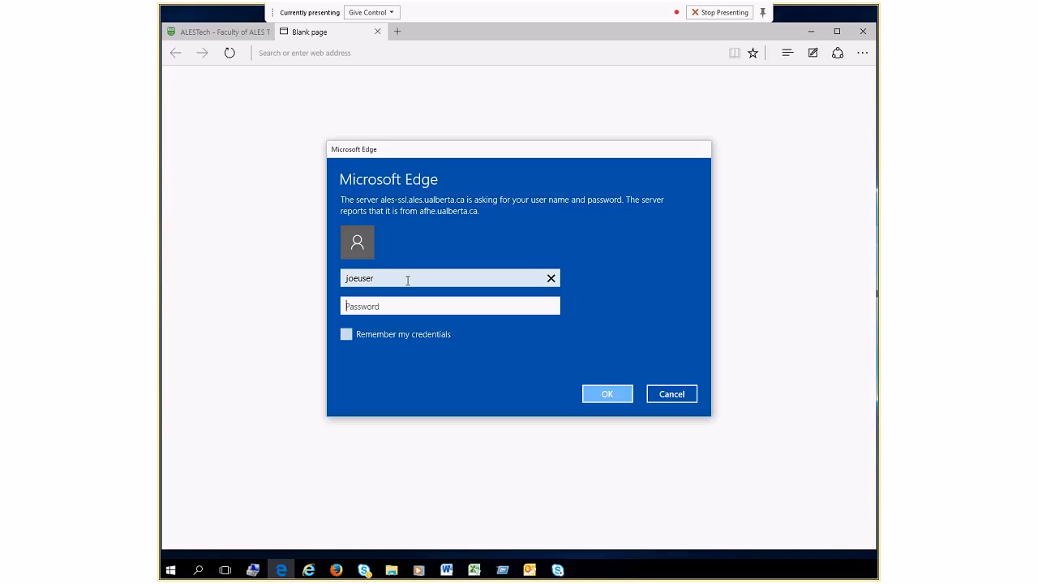
type("•••••")
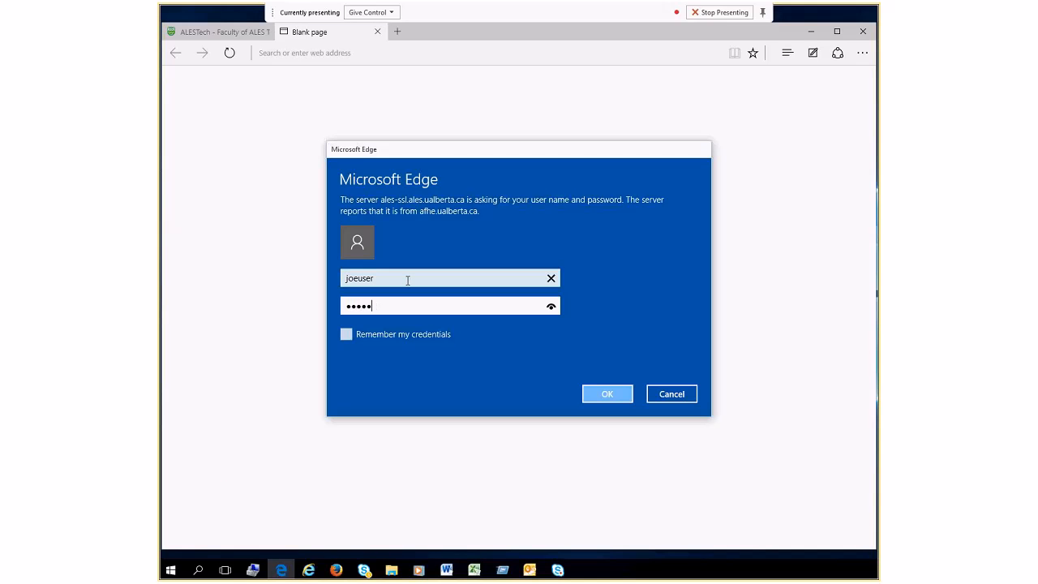
left_click(607, 394)
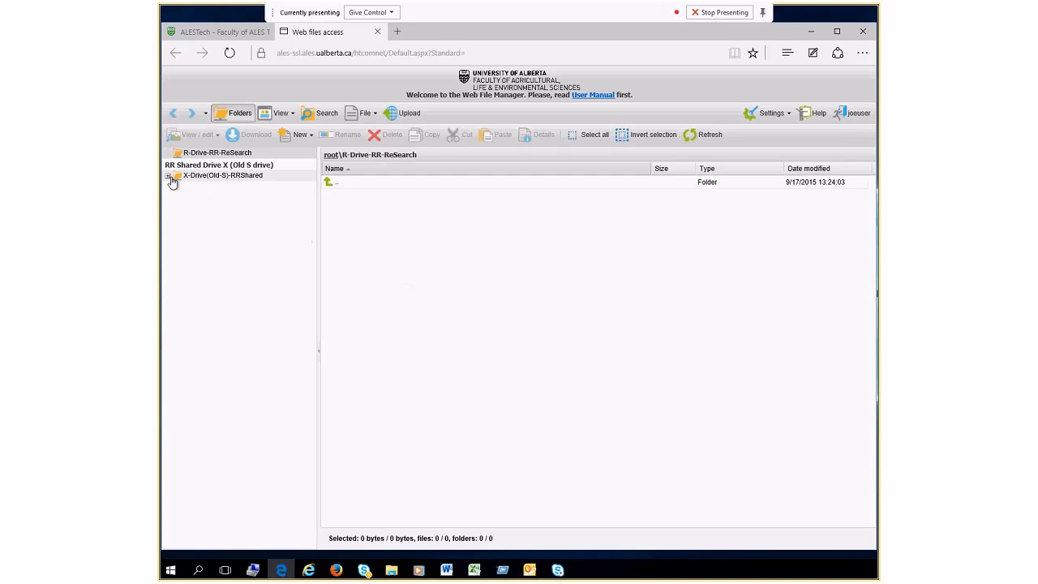
- Expand X-Drive(Old-S)-RRShared, view the cloud storage upload options, then log out
left_click(169, 175)
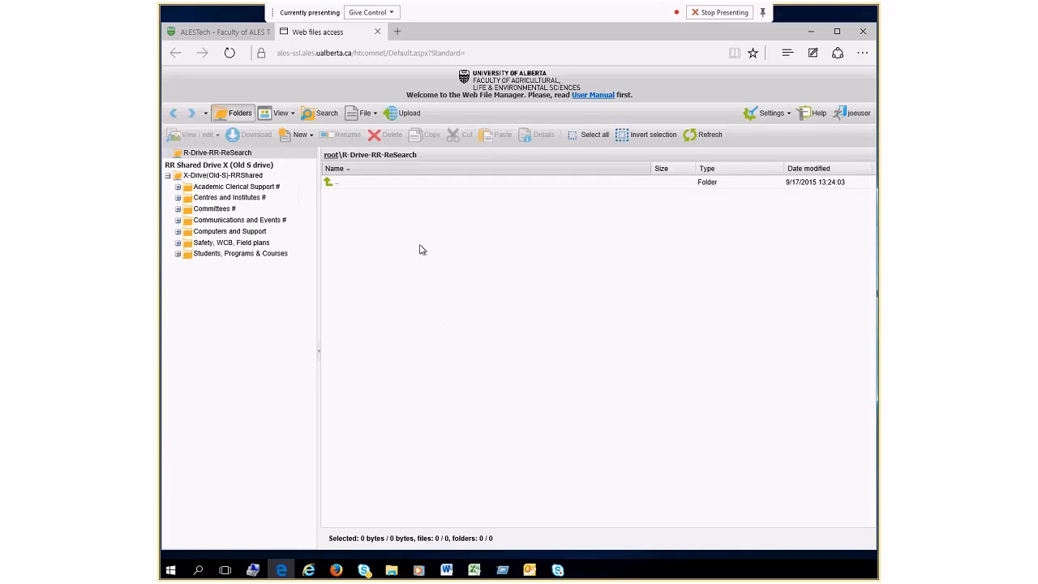
right_click(421, 249)
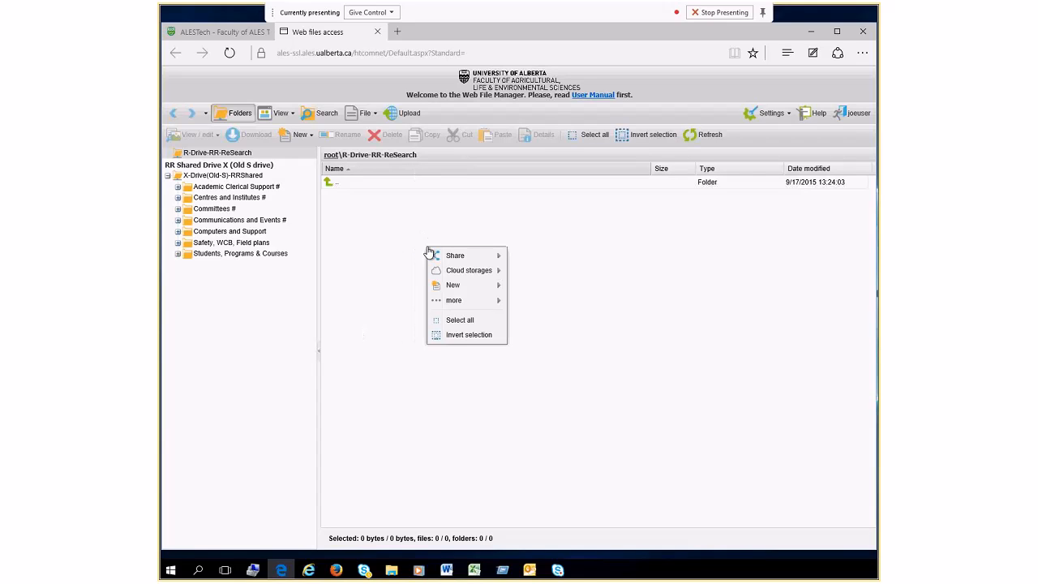
mouse_move(451, 221)
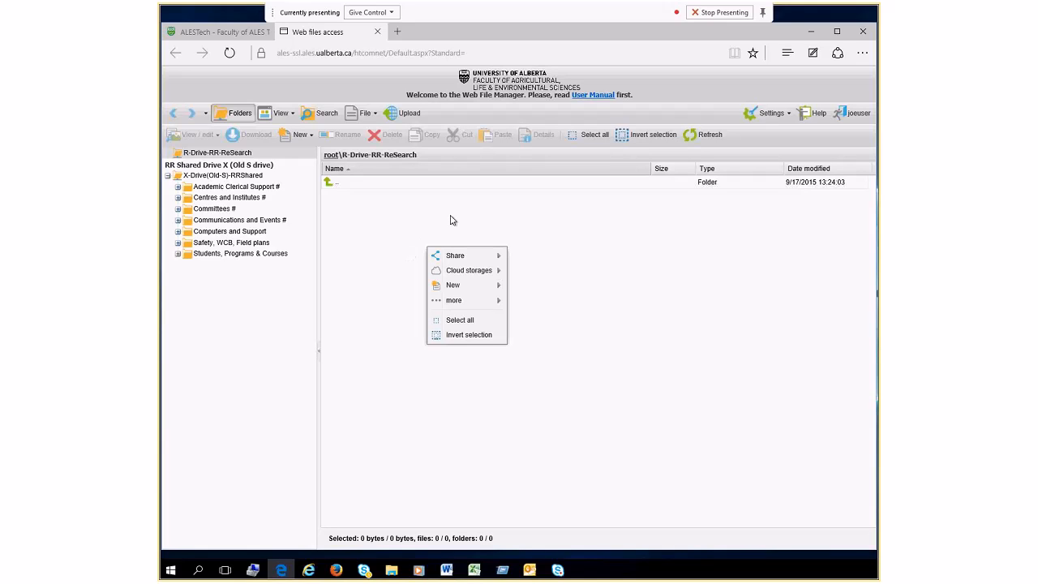
mouse_move(470, 282)
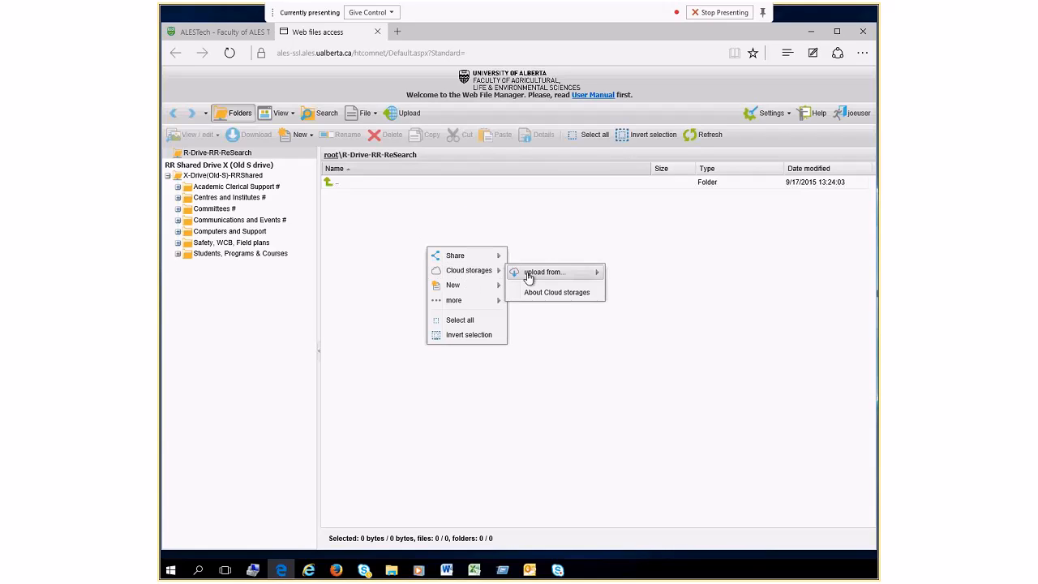
mouse_move(545, 272)
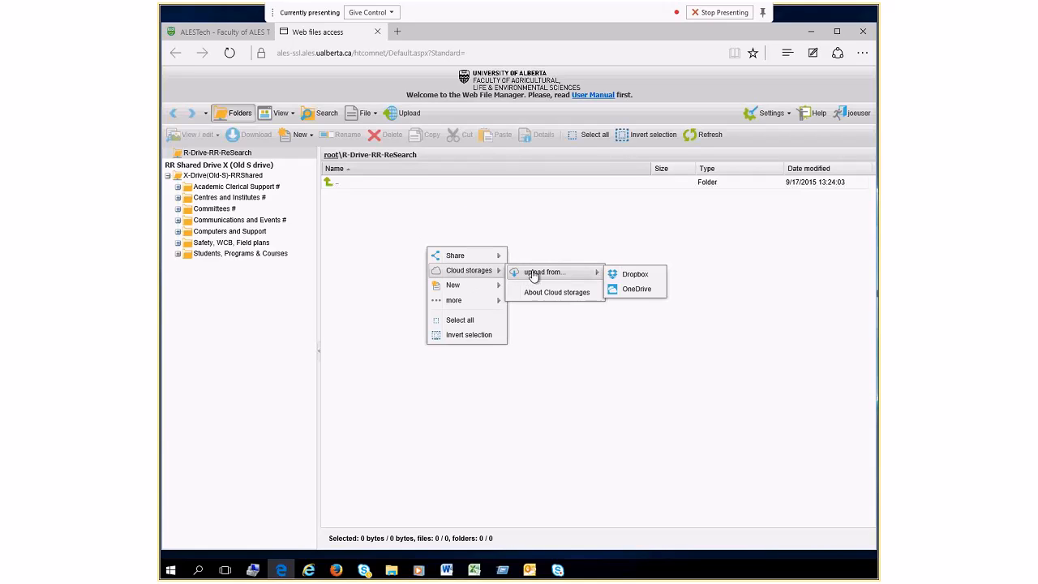
left_click(360, 259)
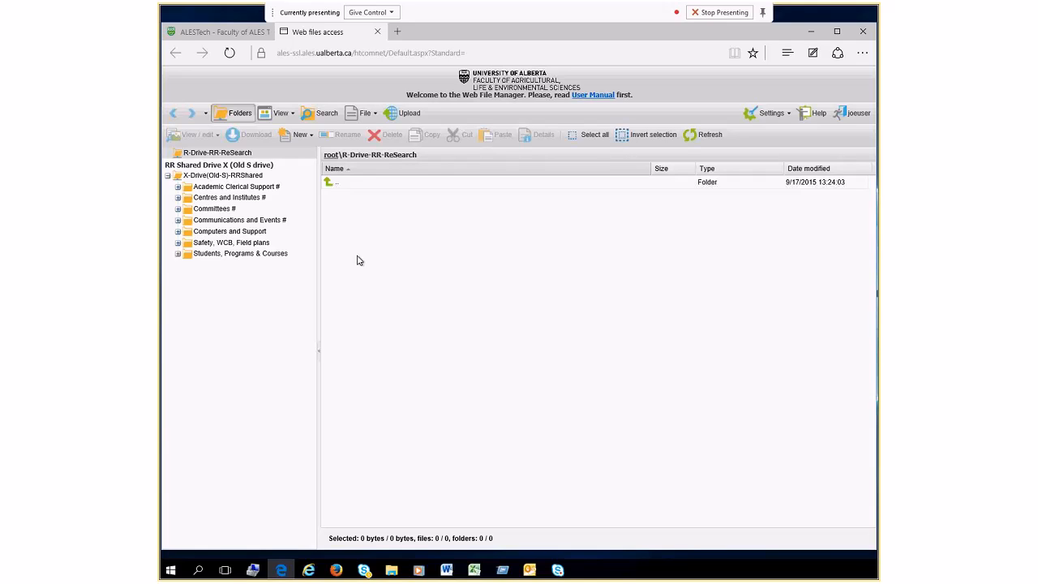
mouse_move(861, 198)
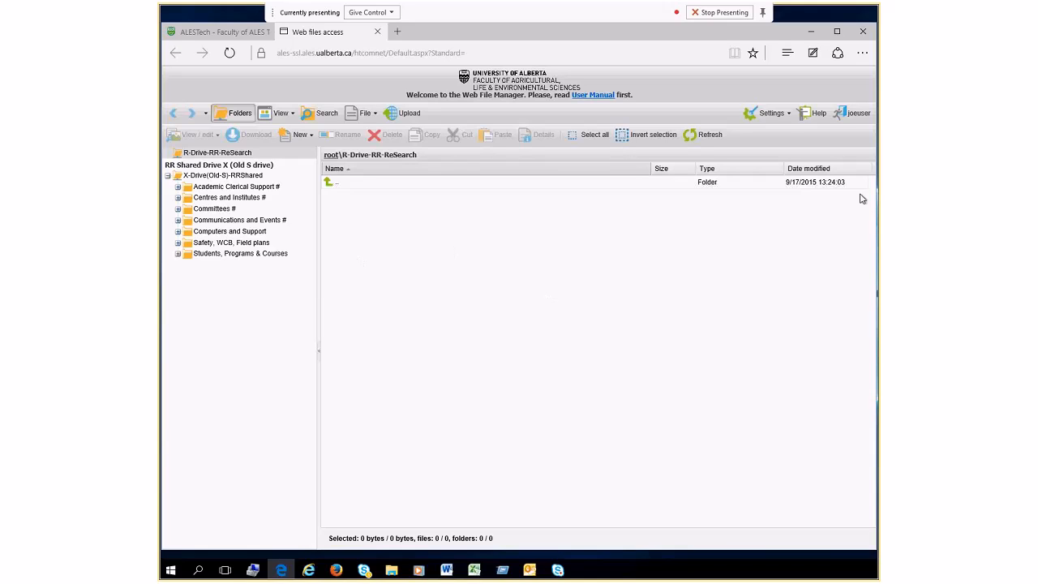
left_click(858, 114)
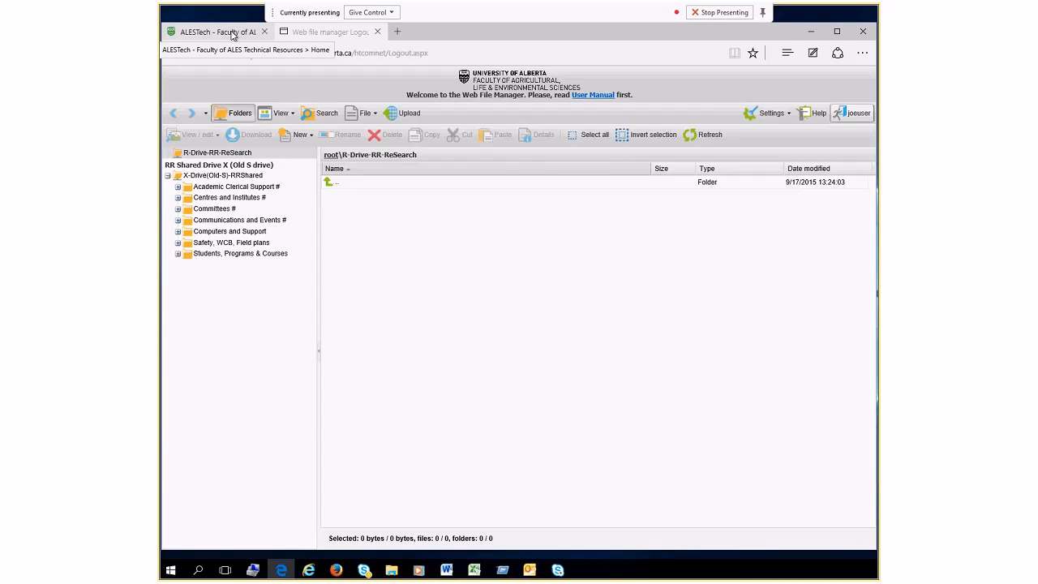
- Return to the ALESTech tab and show This PC in File Explorer
left_click(327, 32)
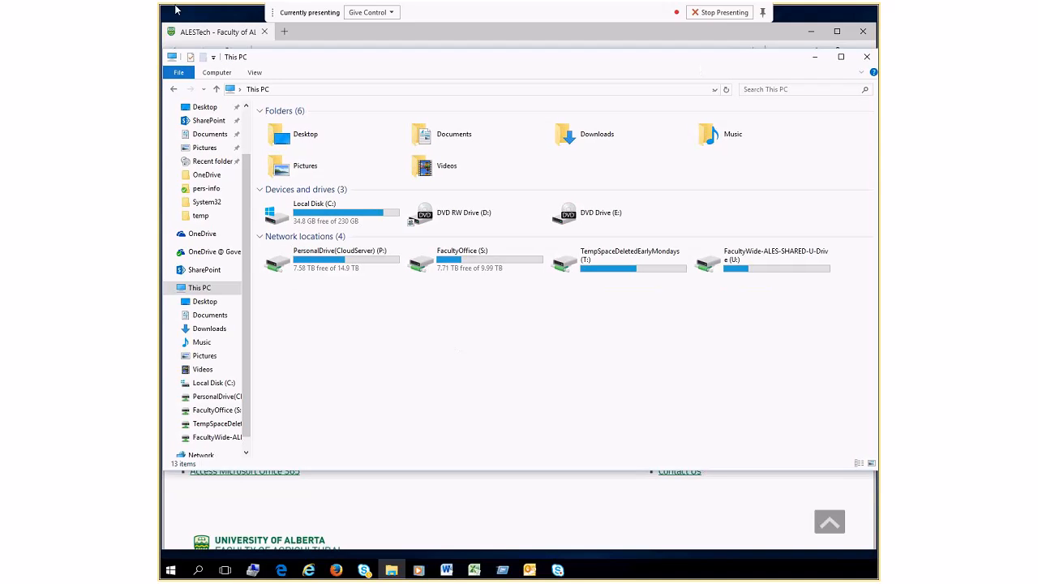
left_click(218, 71)
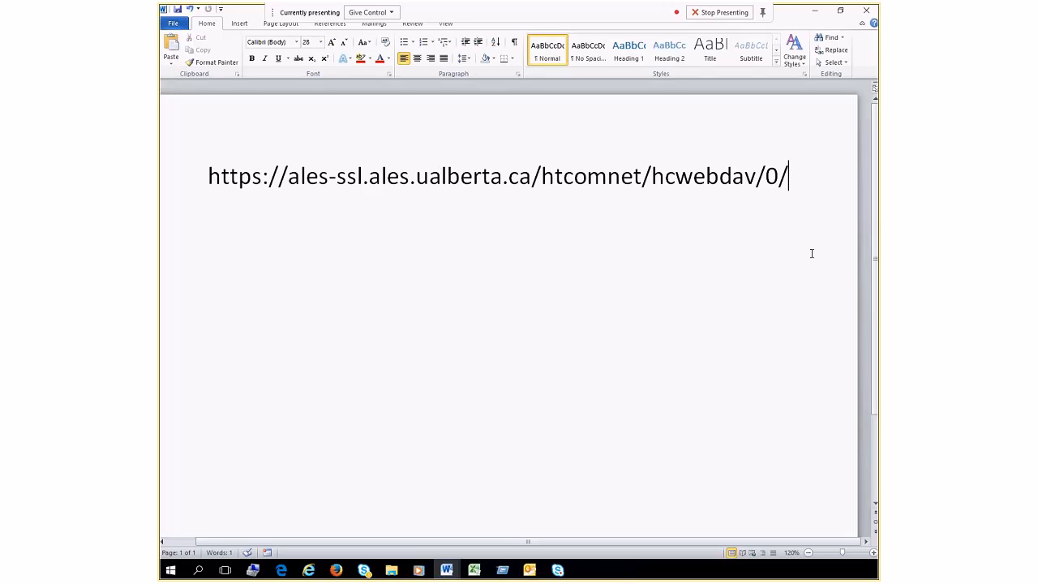
left_click_drag(542, 175, 787, 175)
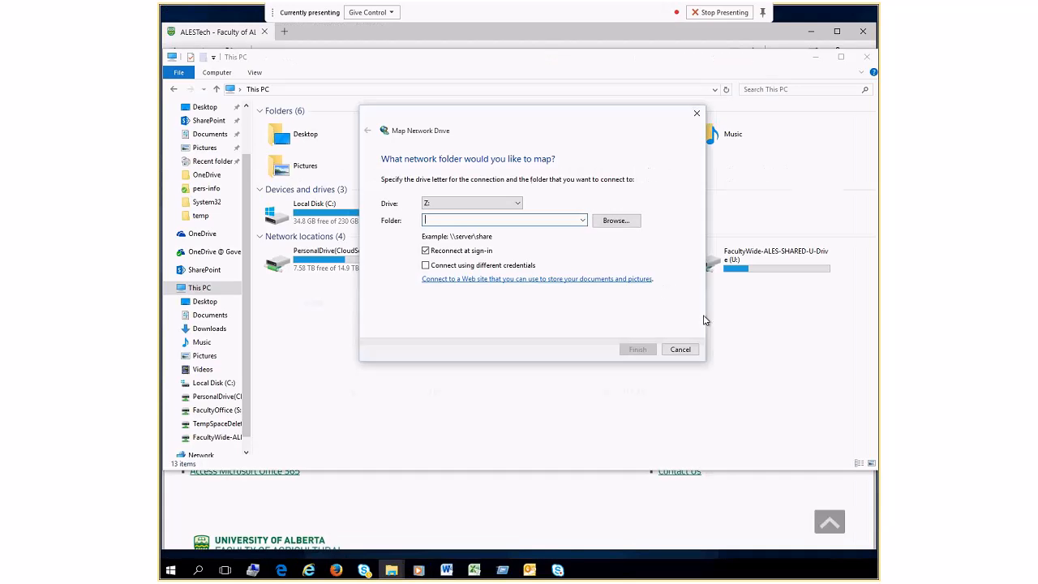
- Map the WebDAV address to a drive letter, connecting with different credentials
left_click(516, 202)
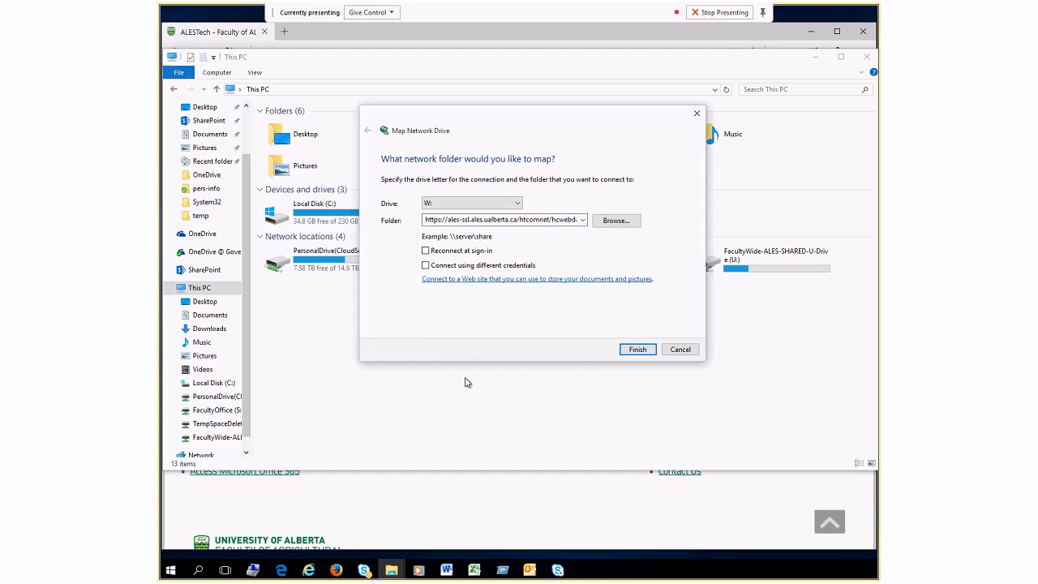
left_click(425, 266)
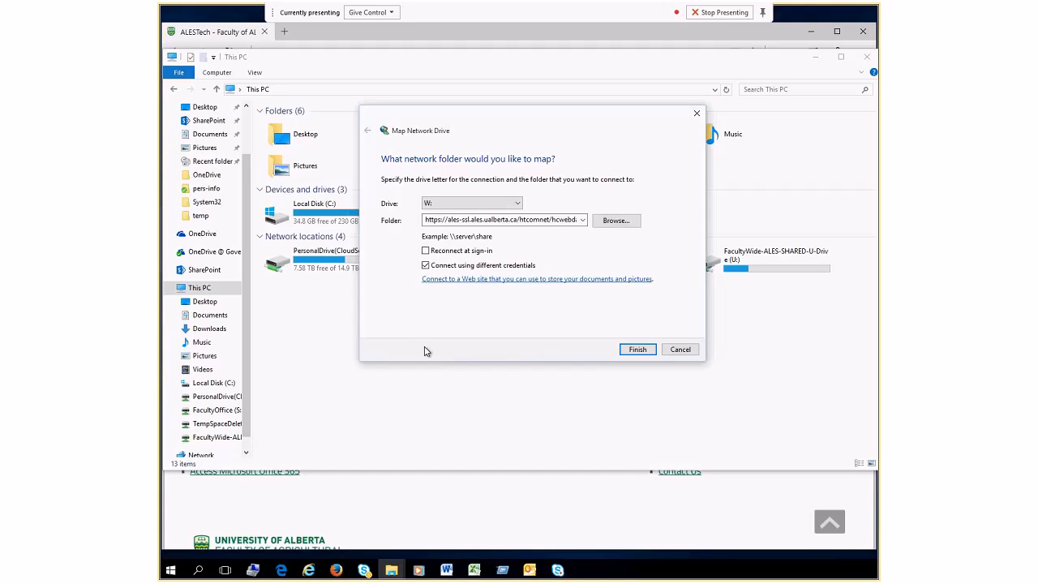
left_click(637, 349)
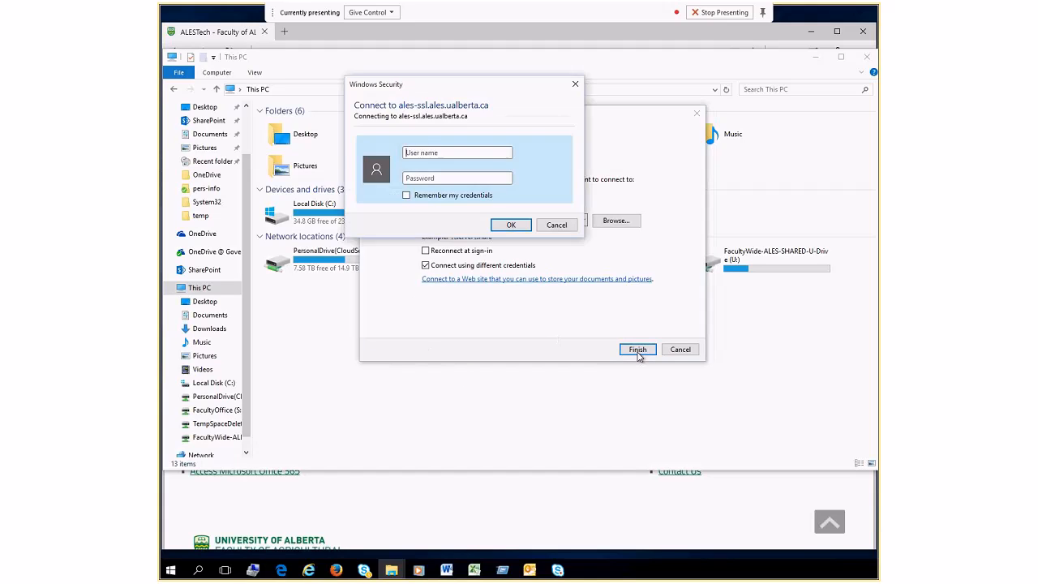
- Sign in to the connection with the separate ALES user name and password
type("jd")
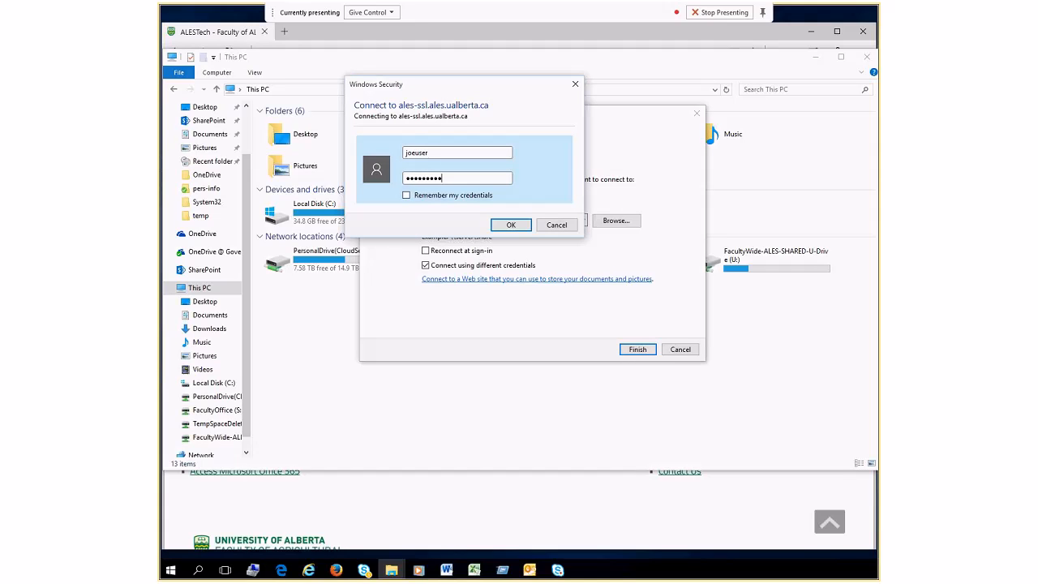
mouse_move(545, 233)
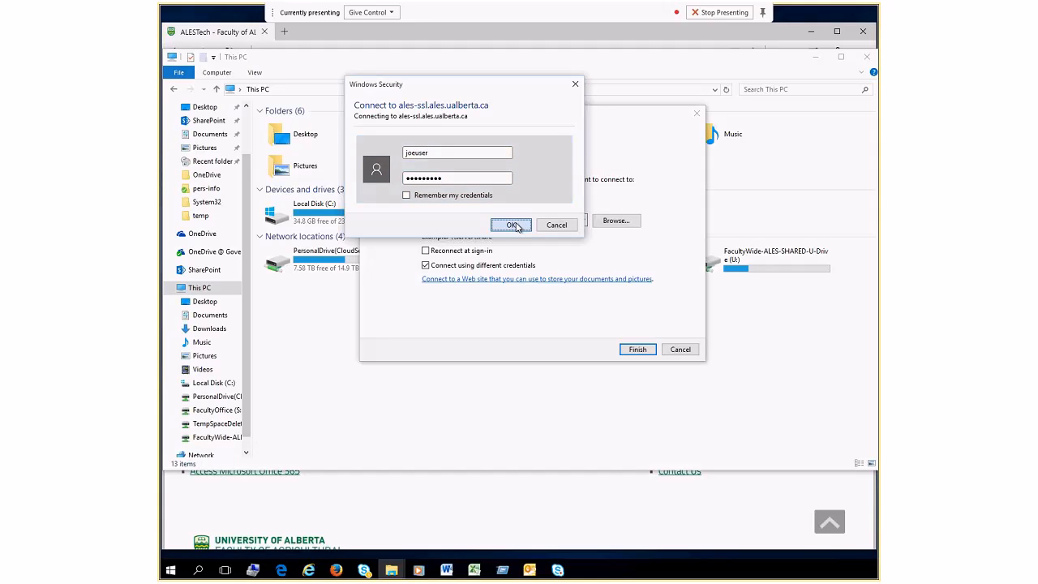
left_click(511, 224)
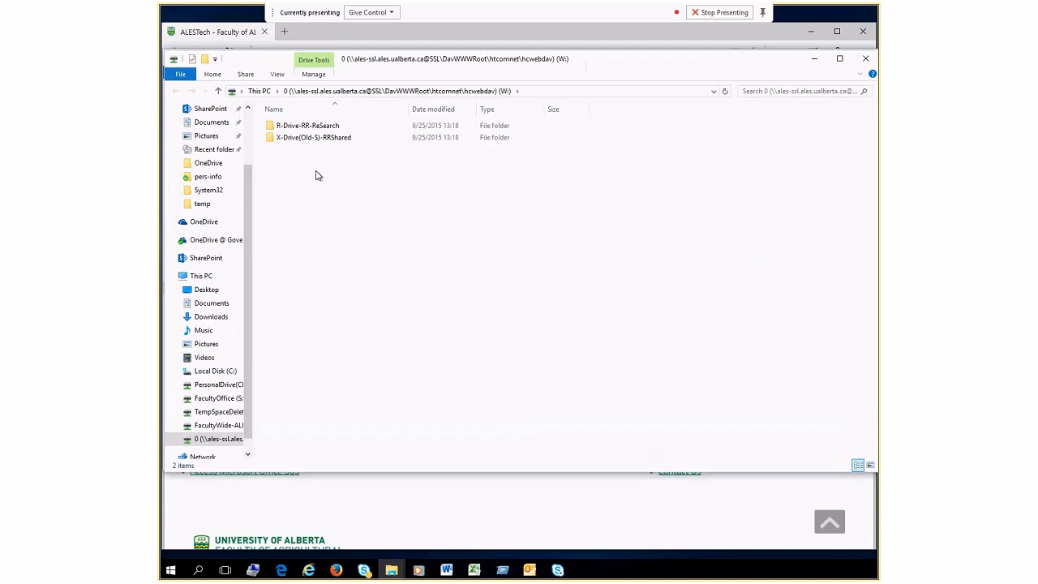
- Browse the X-Drive(Old-S)-RRShared folder, then review the network drives in This PC
left_click(321, 136)
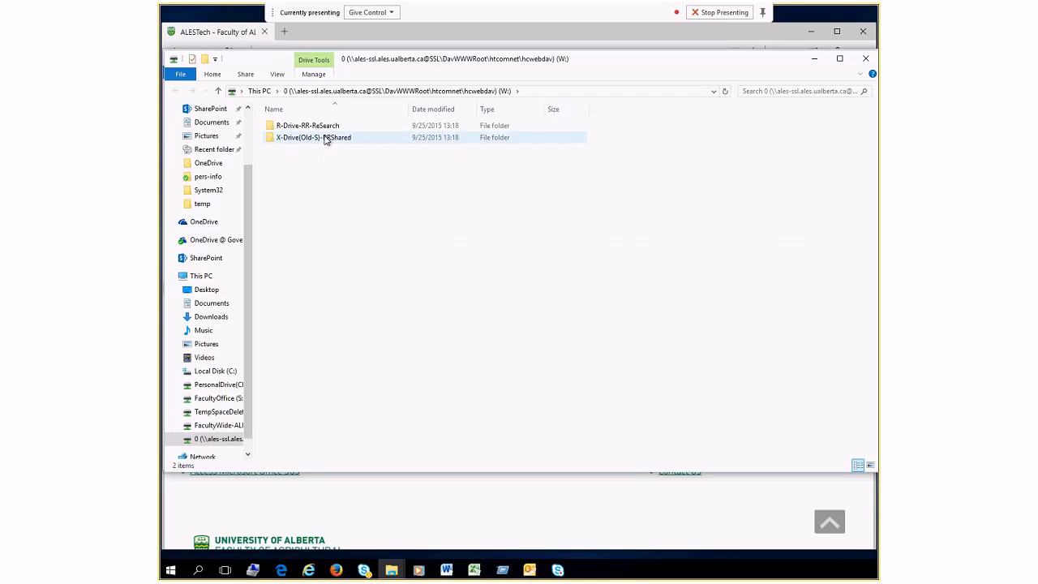
double_click(313, 137)
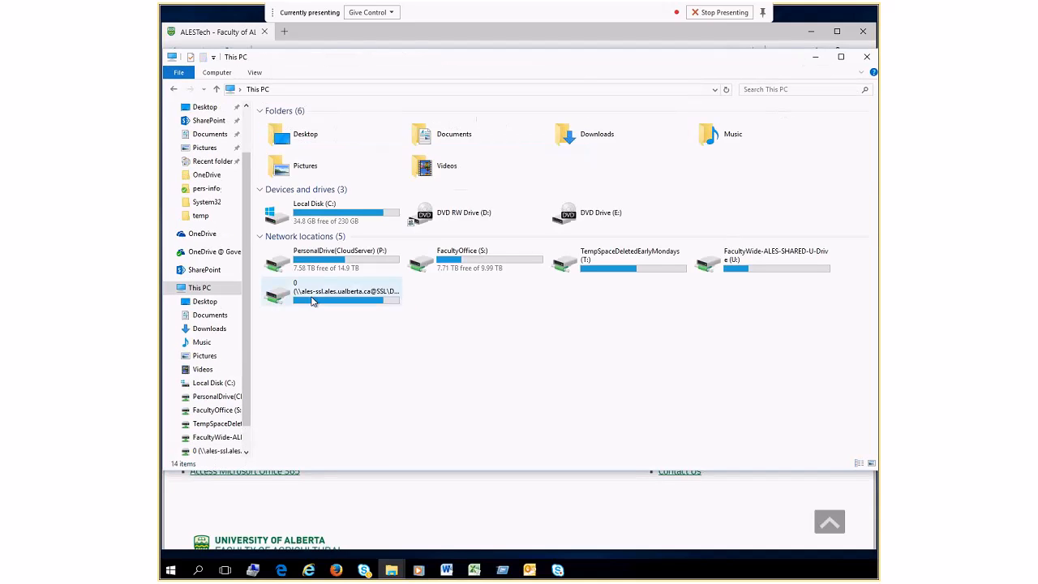
mouse_move(313, 298)
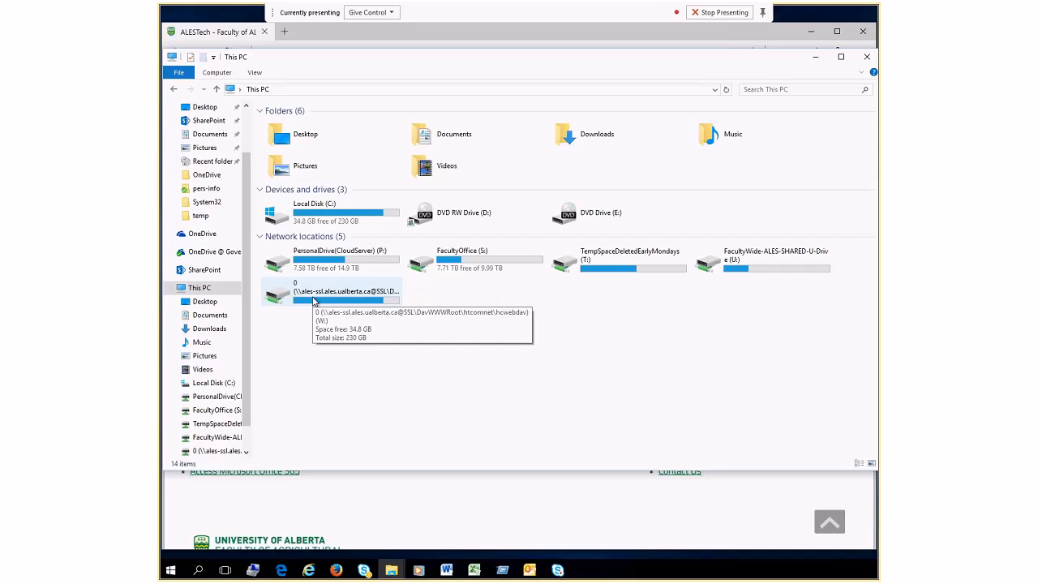
left_click(331, 256)
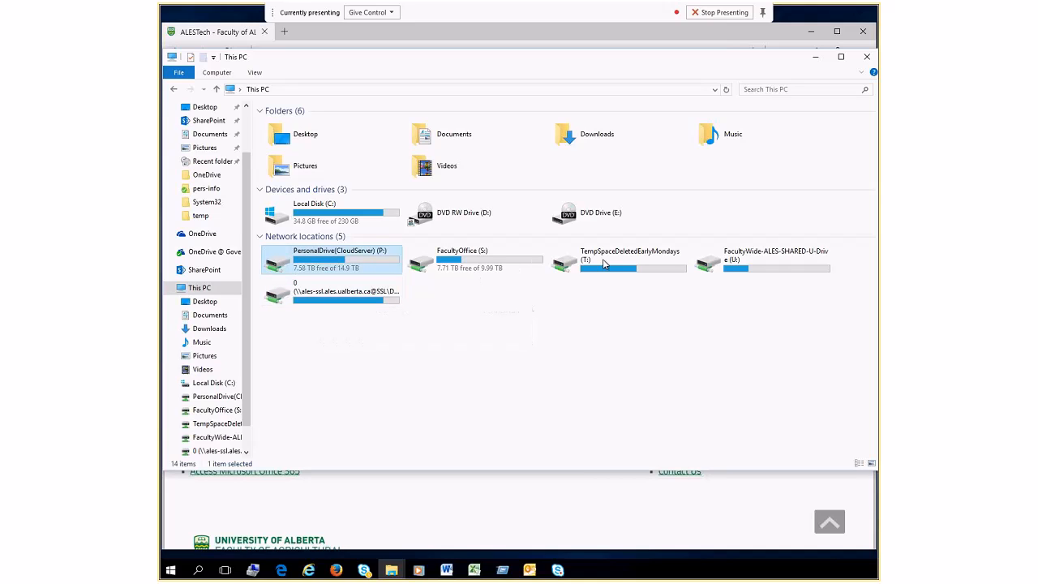
left_click(618, 260)
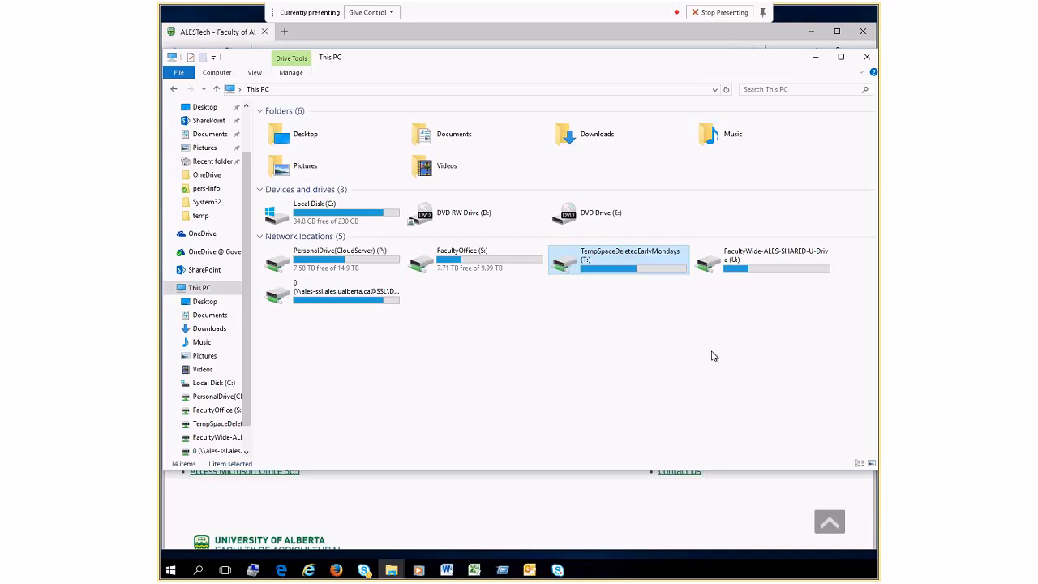
mouse_move(806, 170)
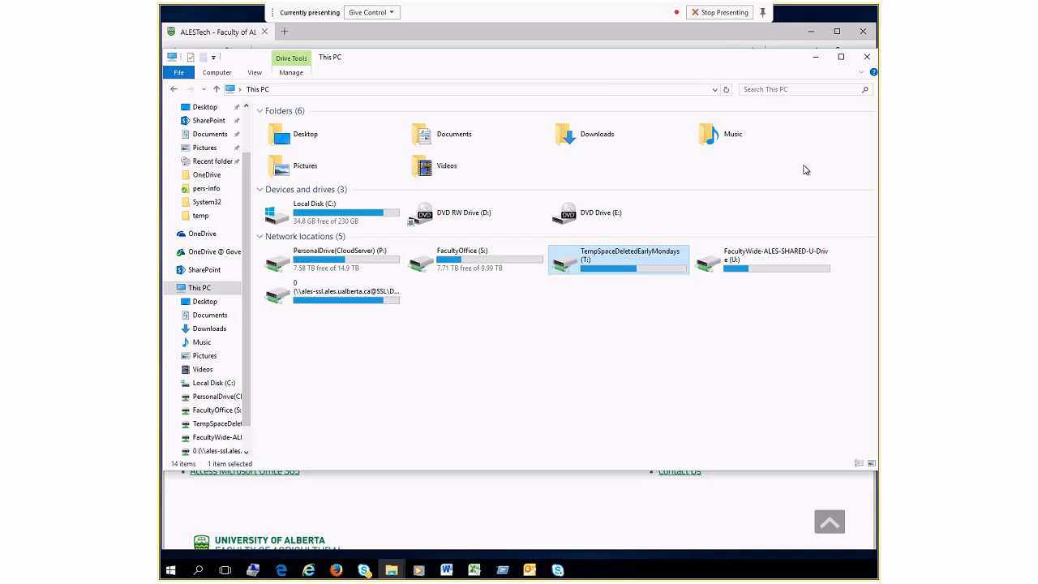
mouse_move(814, 57)
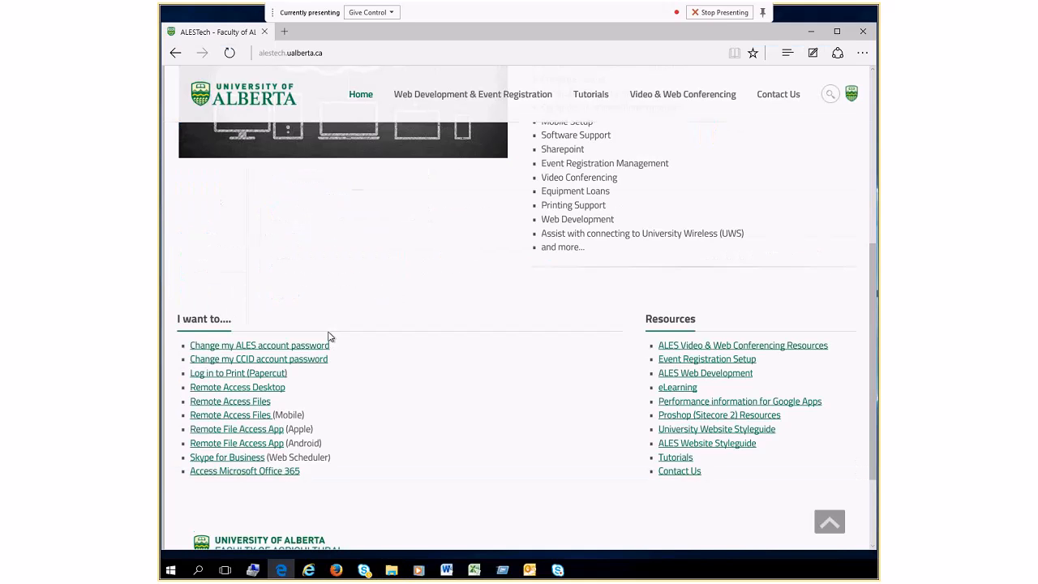
mouse_move(250, 429)
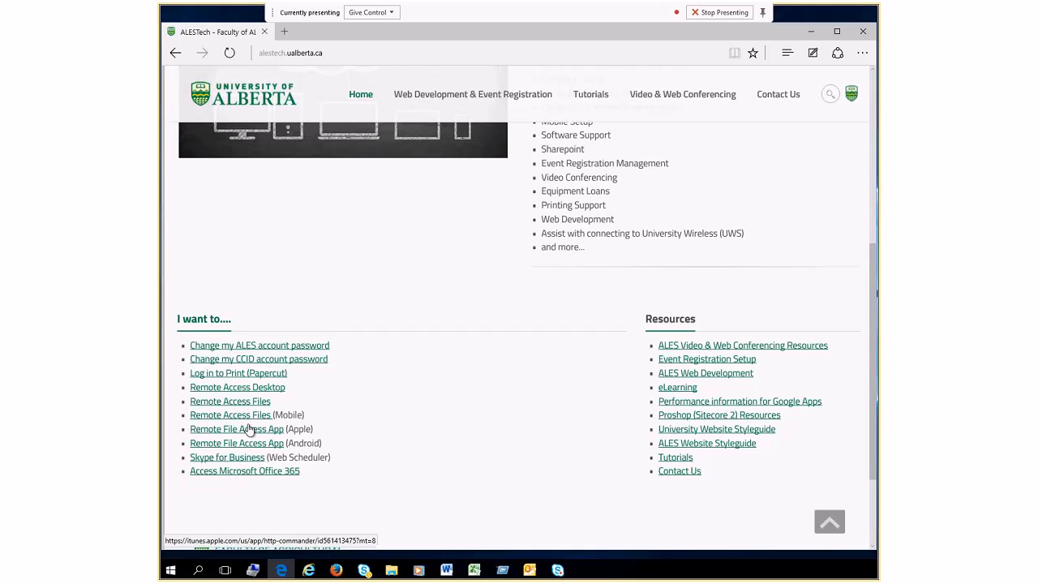
- Open the Apple and Android Remote File Access App links in new tabs and view the iTunes page
right_click(236, 428)
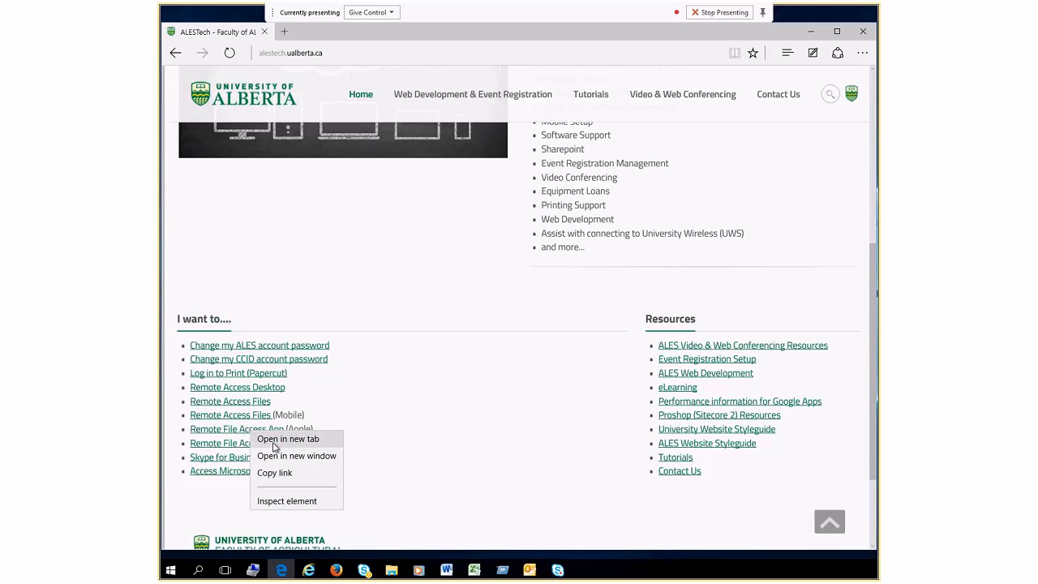
left_click(288, 438)
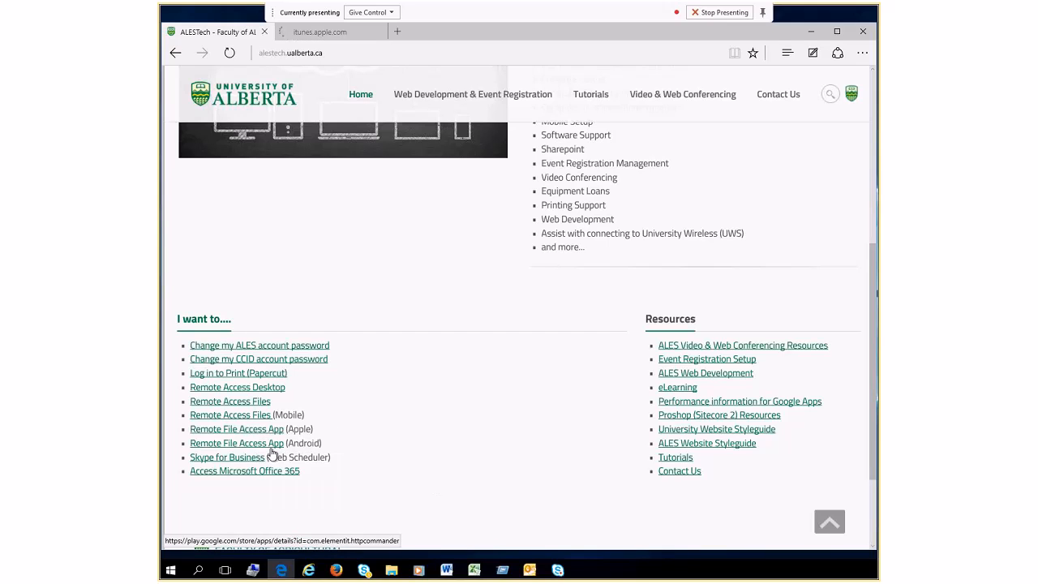
left_click(237, 443)
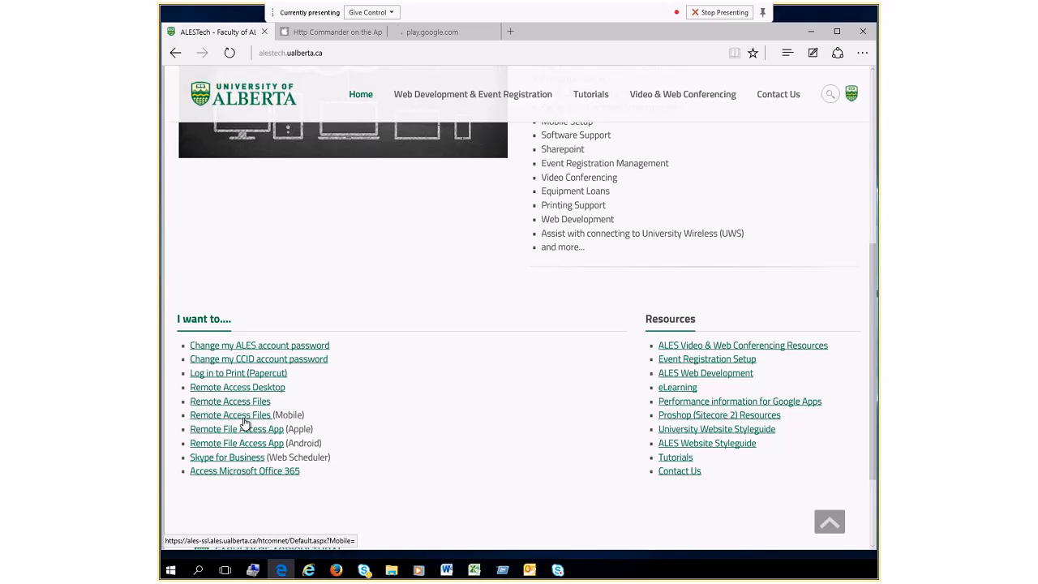
left_click(237, 443)
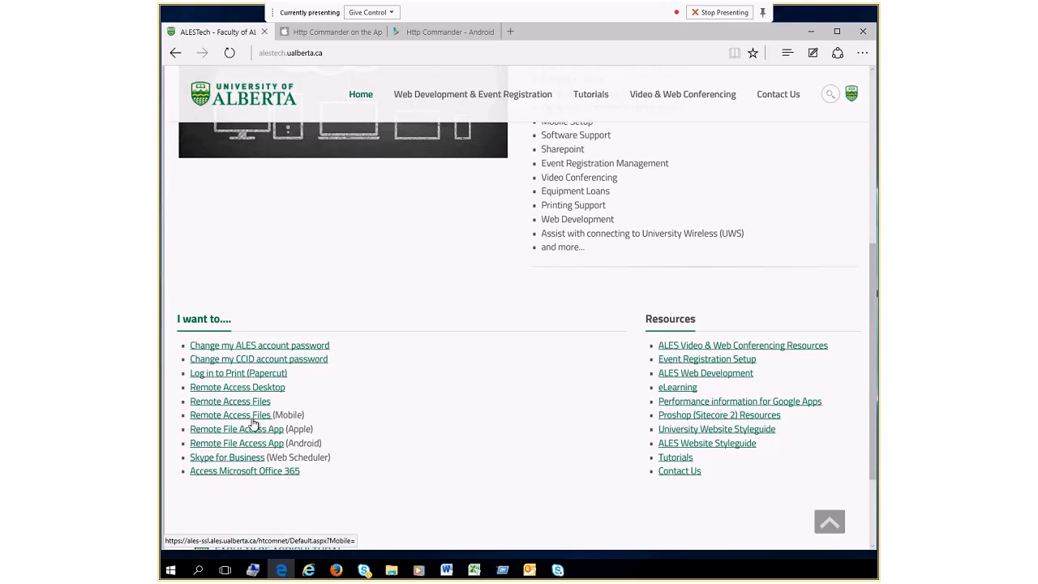
mouse_move(256, 417)
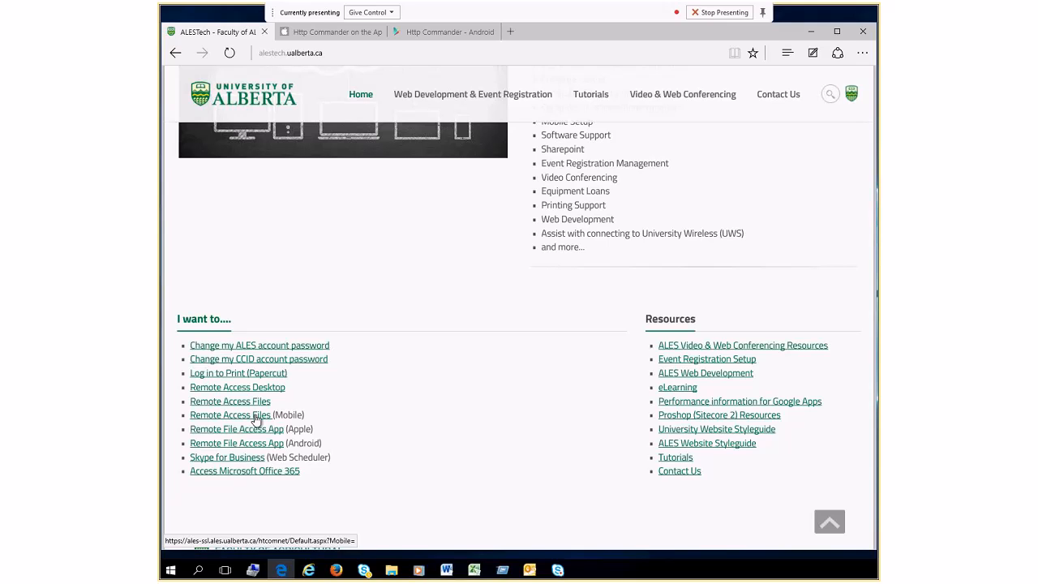
mouse_move(267, 422)
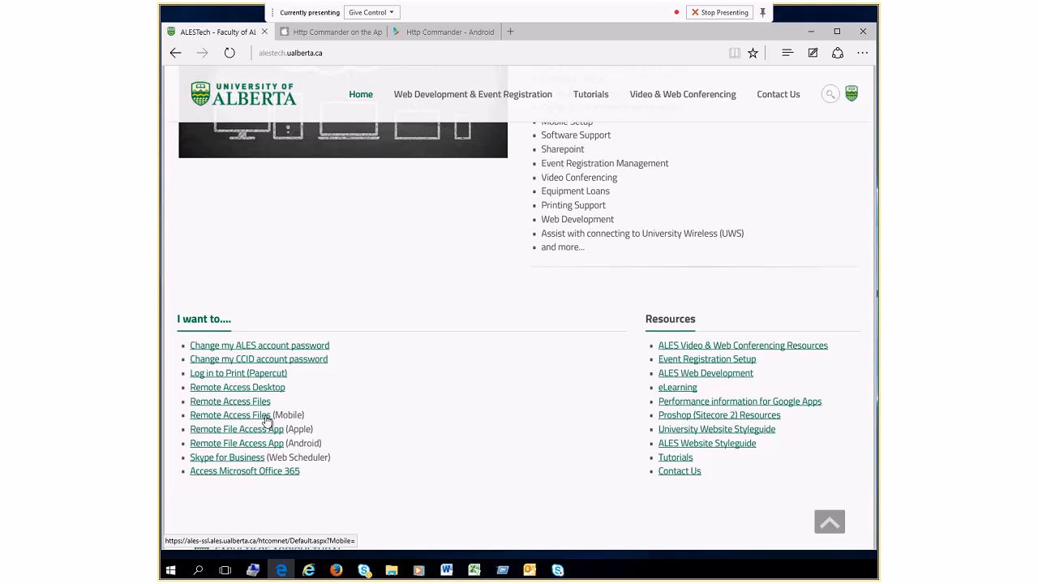
left_click(331, 32)
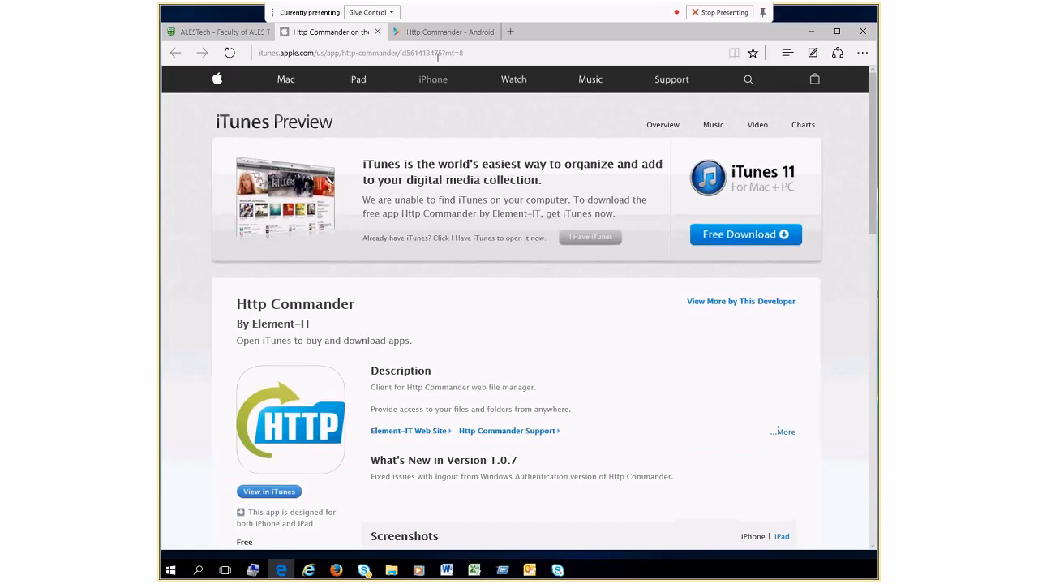
- View the Google Play and iTunes Http Commander pages, then return to the ALESTech tab
left_click(442, 33)
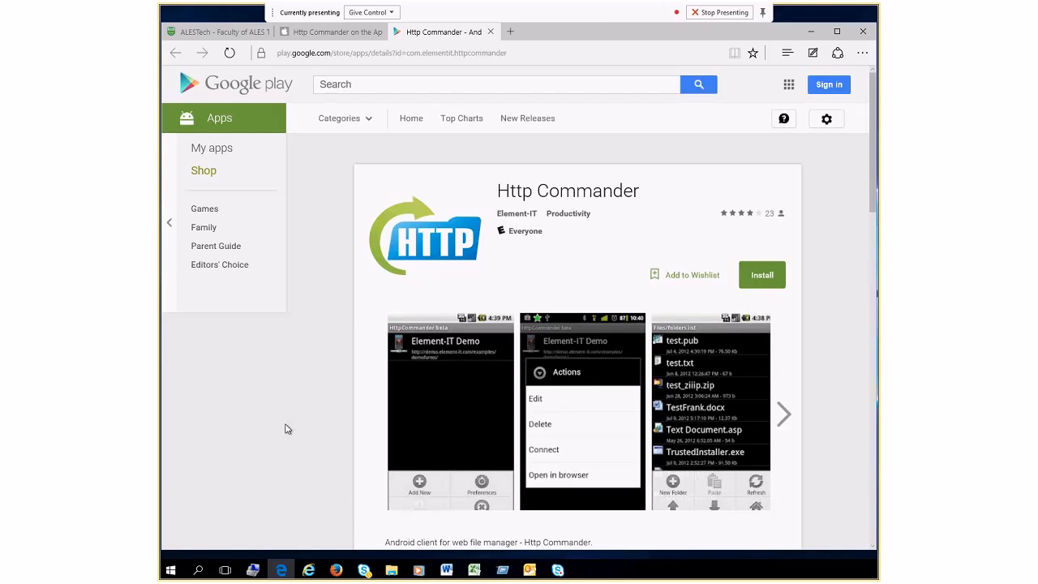
scroll("down", 3)
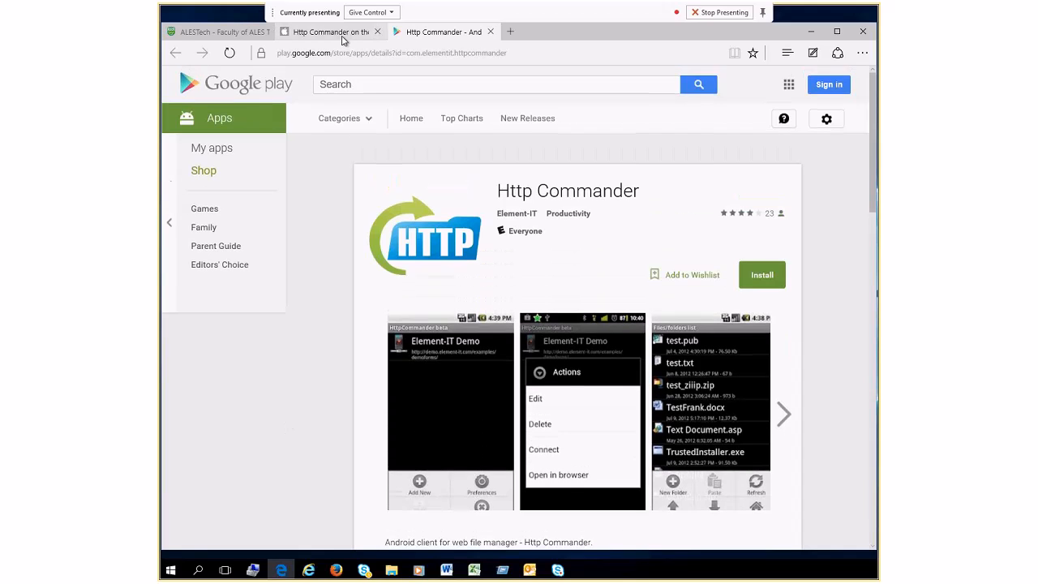
left_click(214, 33)
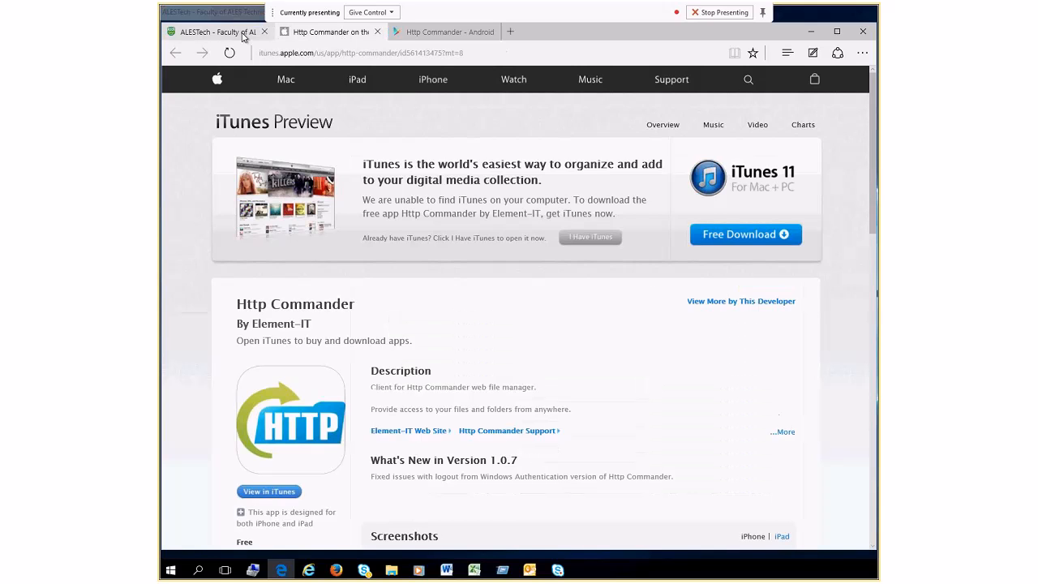
left_click(219, 33)
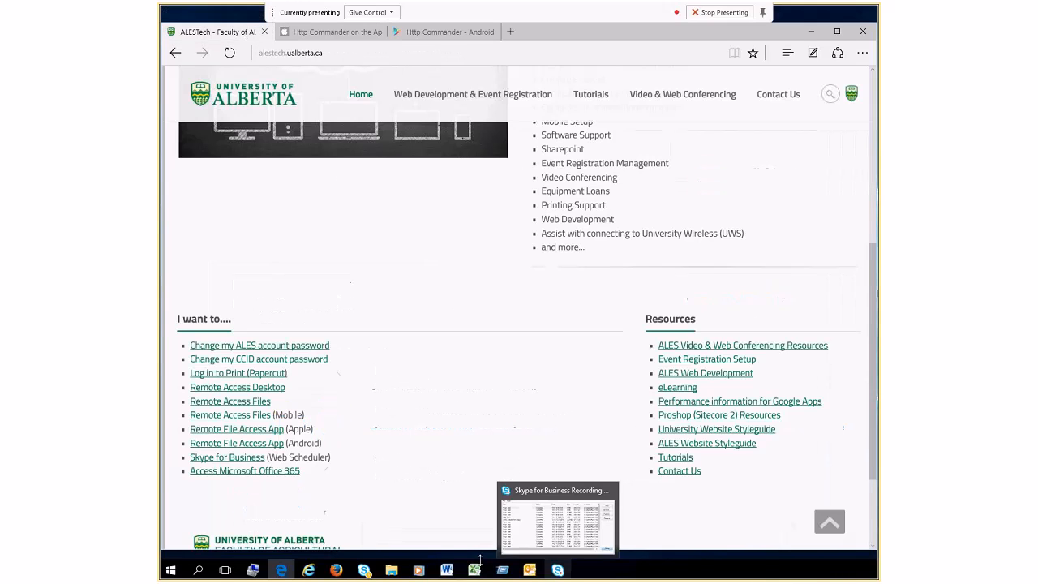
left_click(444, 569)
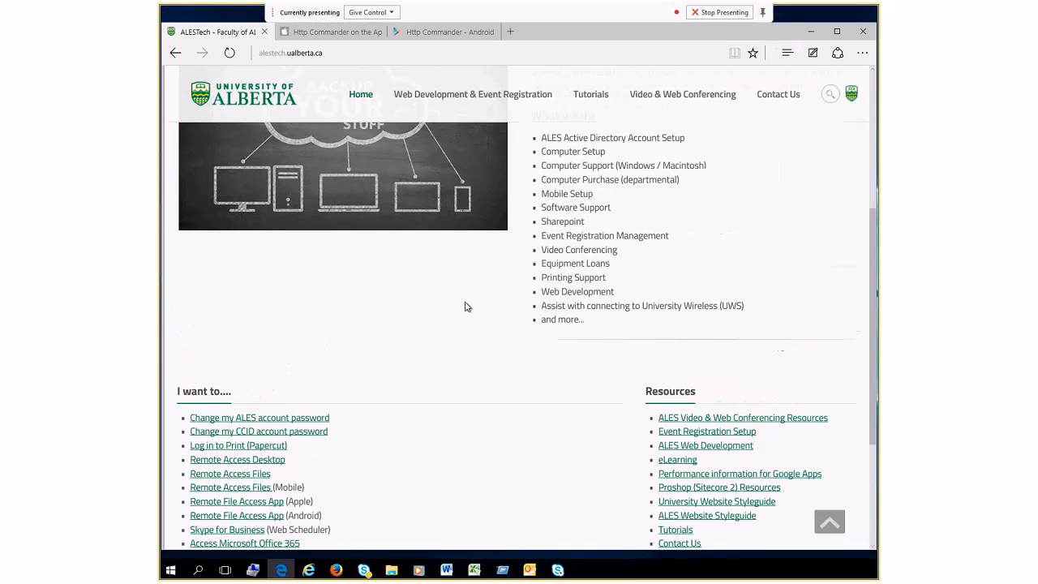
scroll("down", 3)
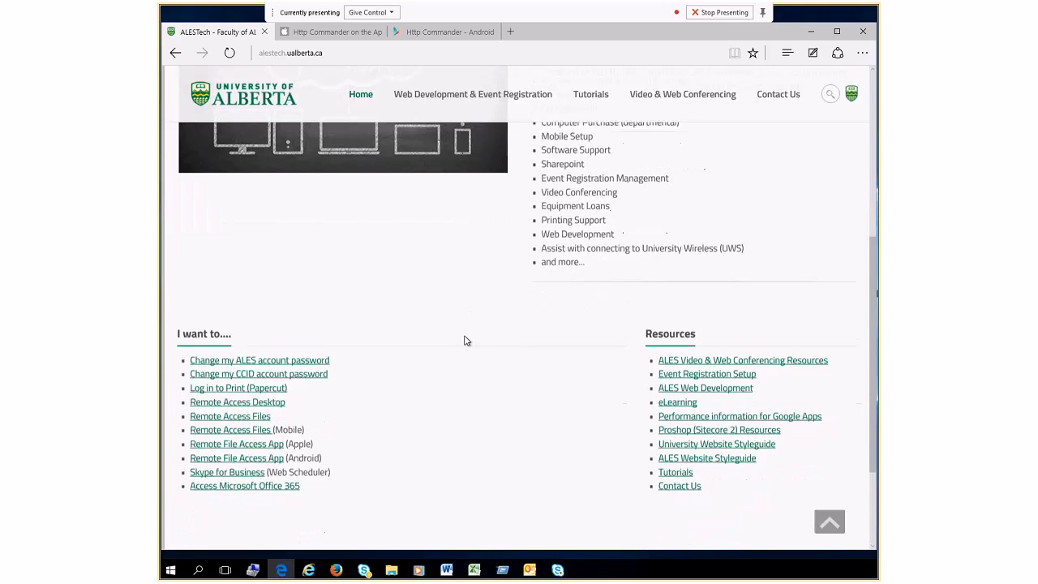
scroll("up", 3)
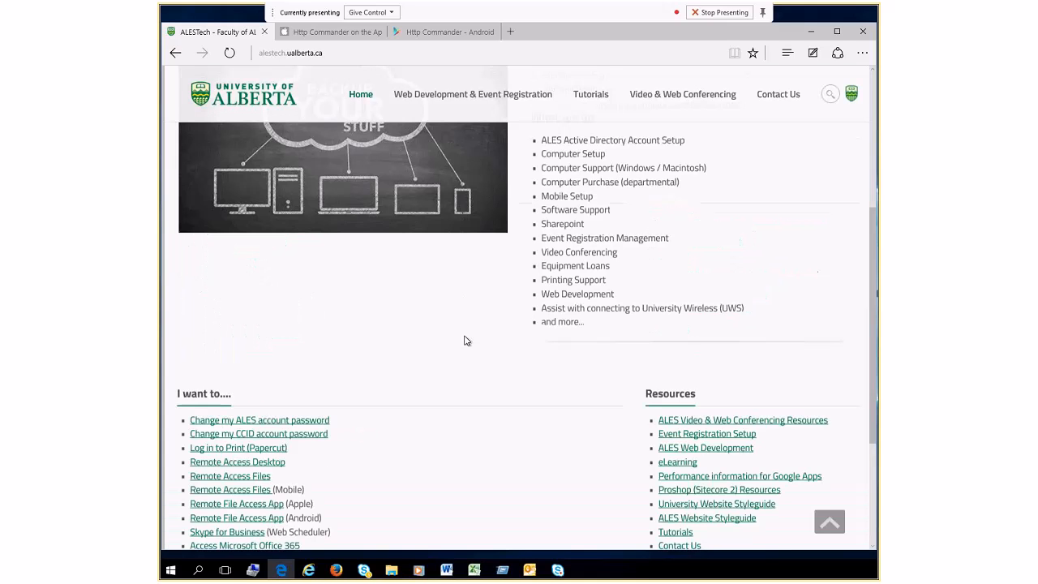